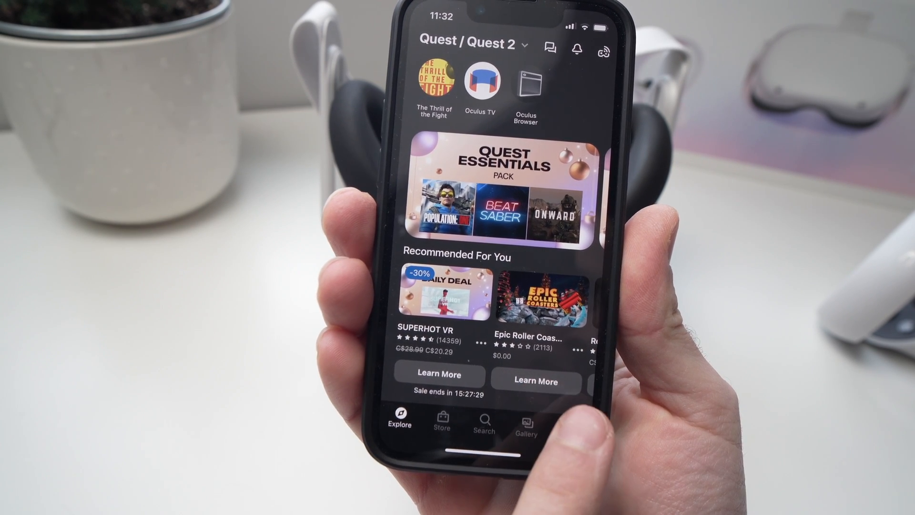
# Step: Open the My Quest 2 Devices page from the headset icon in the top bar
pyautogui.click(574, 441)
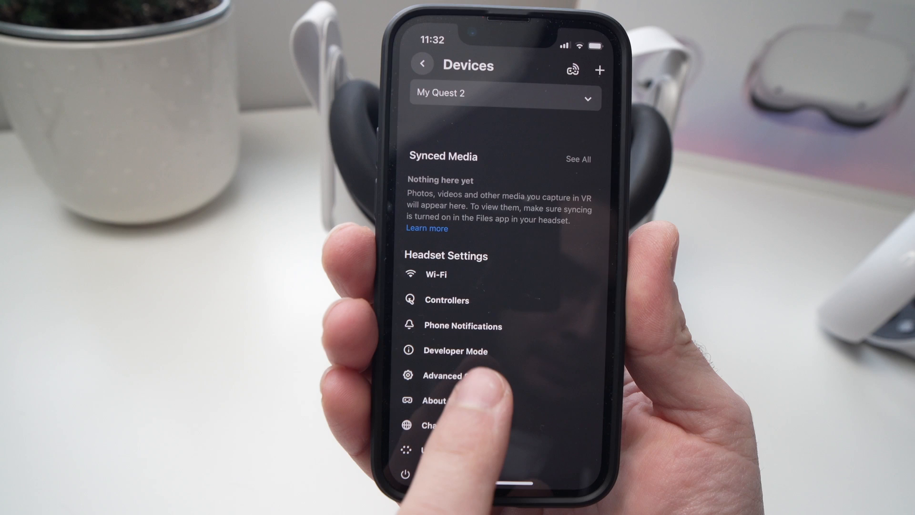
# Step: Choose Factory Reset under Advanced Settings to show the Reset/Cancel confirmation
pyautogui.click(442, 375)
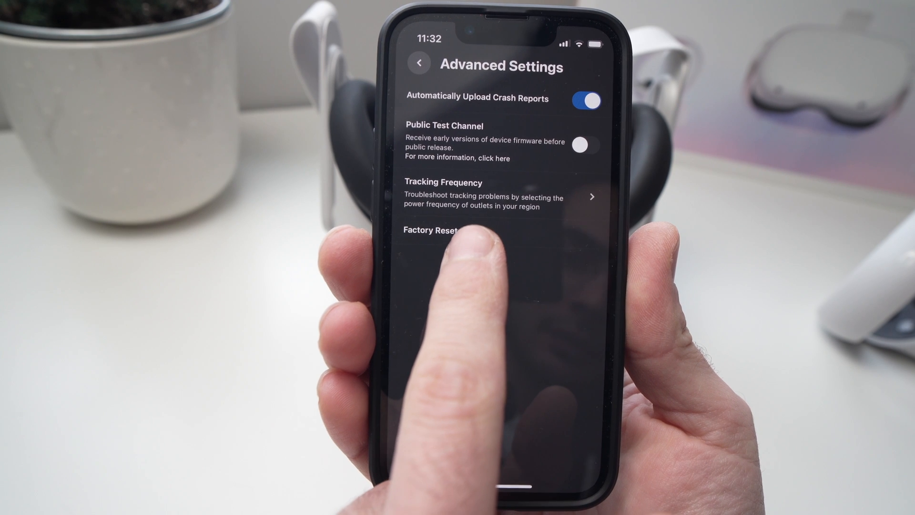
pyautogui.click(432, 229)
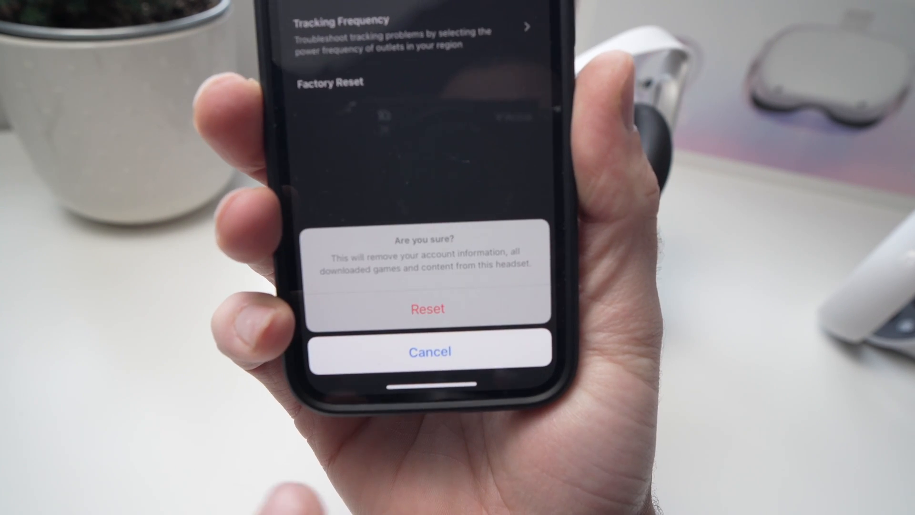